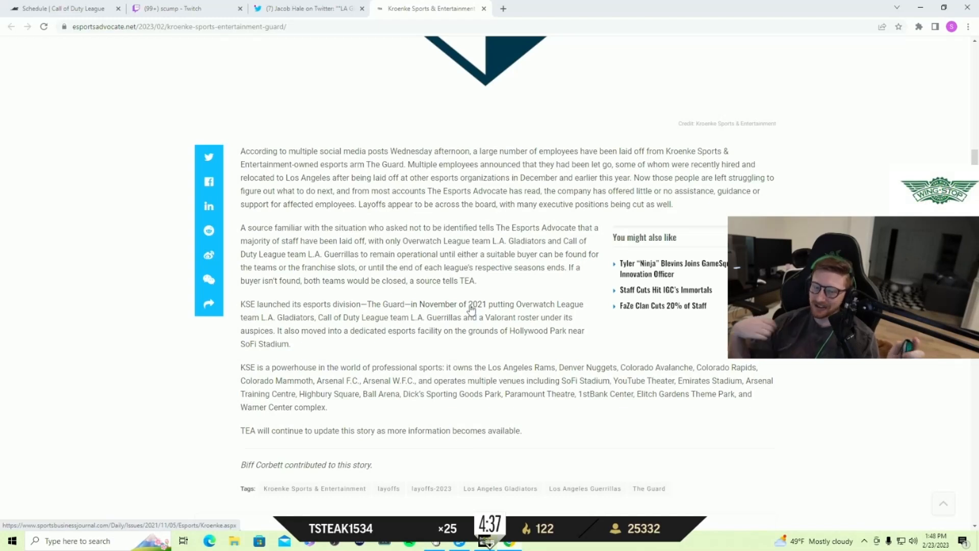
{"action": "mouse_move", "coordinate": [465, 312]}
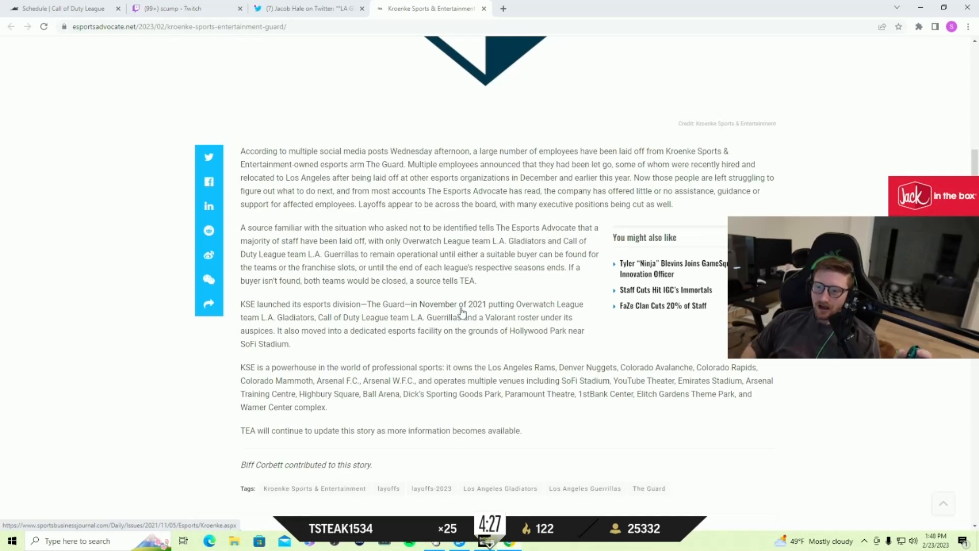
{"action": "mouse_move", "coordinate": [493, 300]}
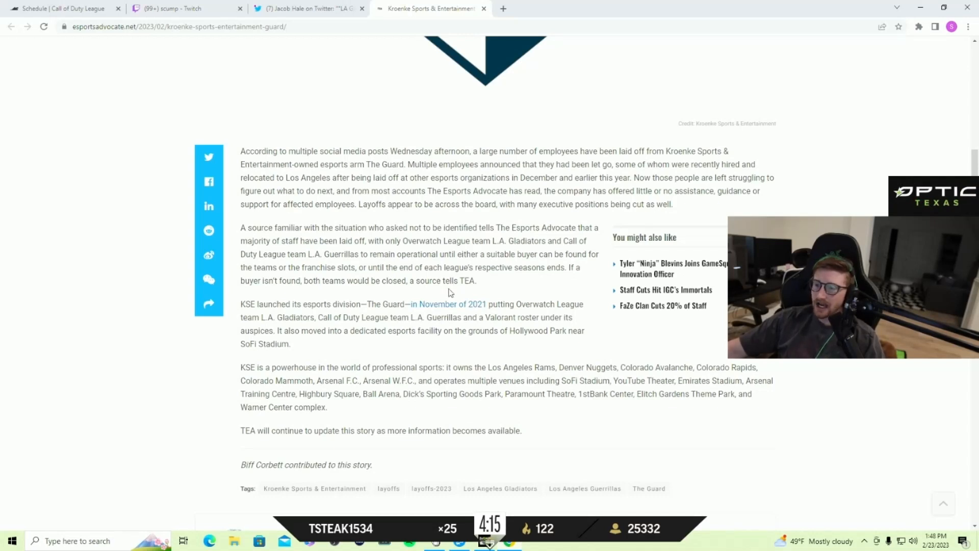
Highlight 'Guerrillas' in the article, then view the Major III qualifier matches from Feb 24 into March
{"action": "double_click", "coordinate": [444, 317]}
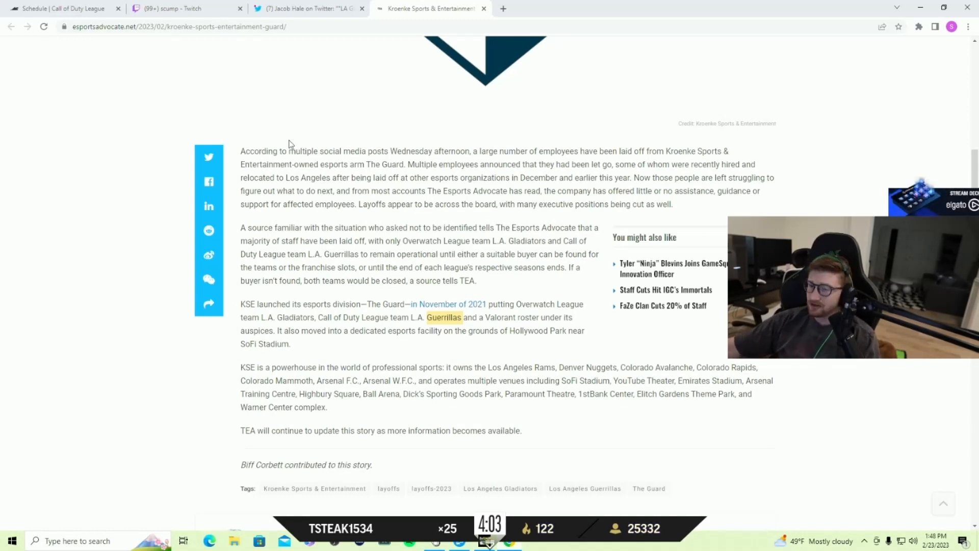
{"action": "left_click", "coordinate": [62, 8]}
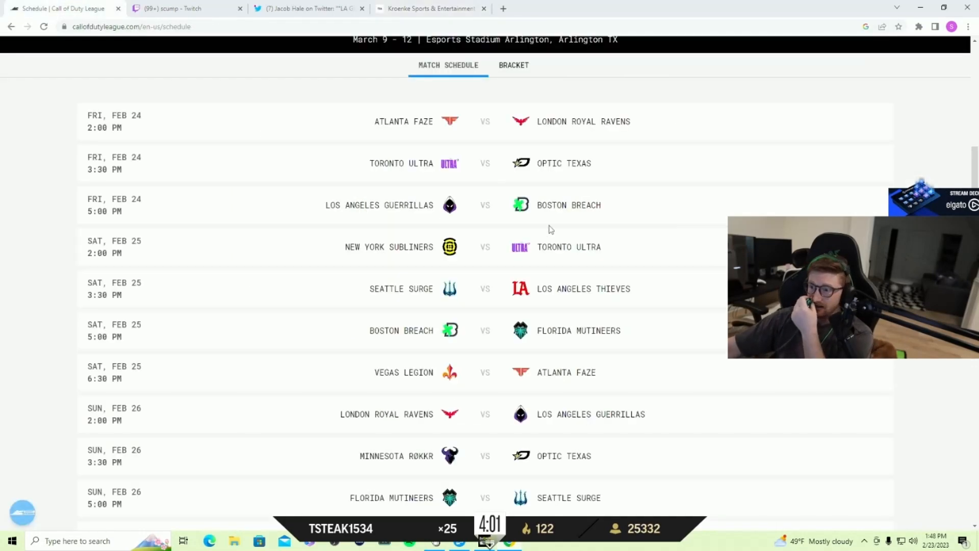
{"action": "scroll", "scroll_direction": "up", "scroll_amount": 3}
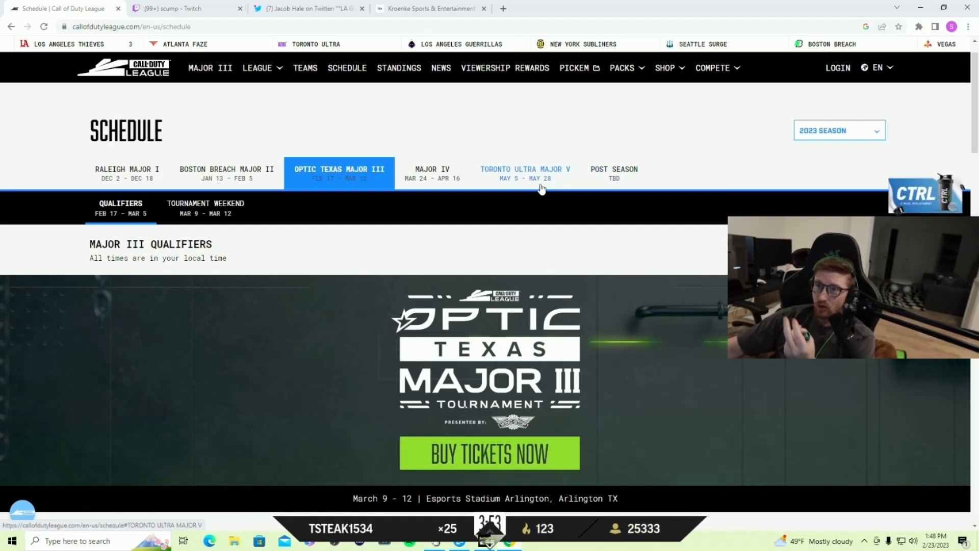
{"action": "mouse_move", "coordinate": [584, 173]}
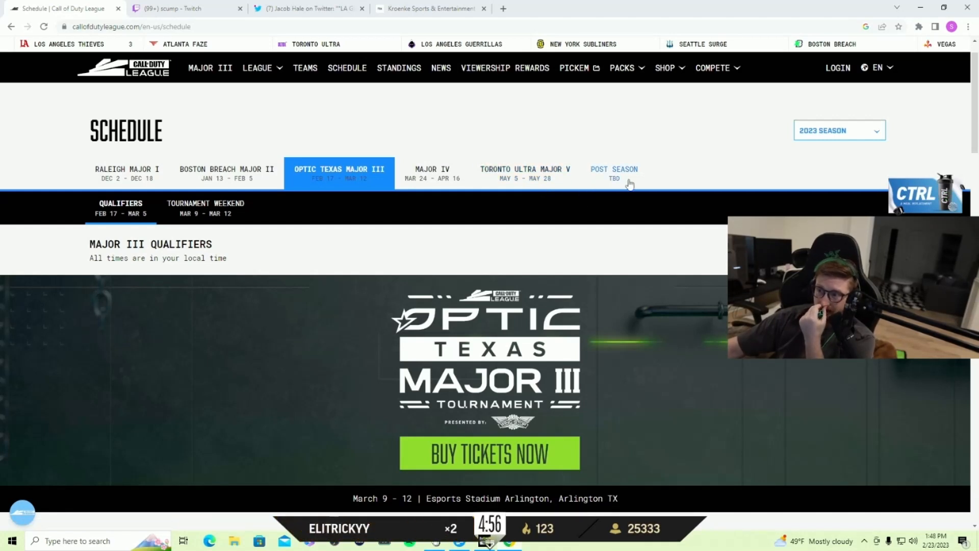
{"action": "mouse_move", "coordinate": [614, 173]}
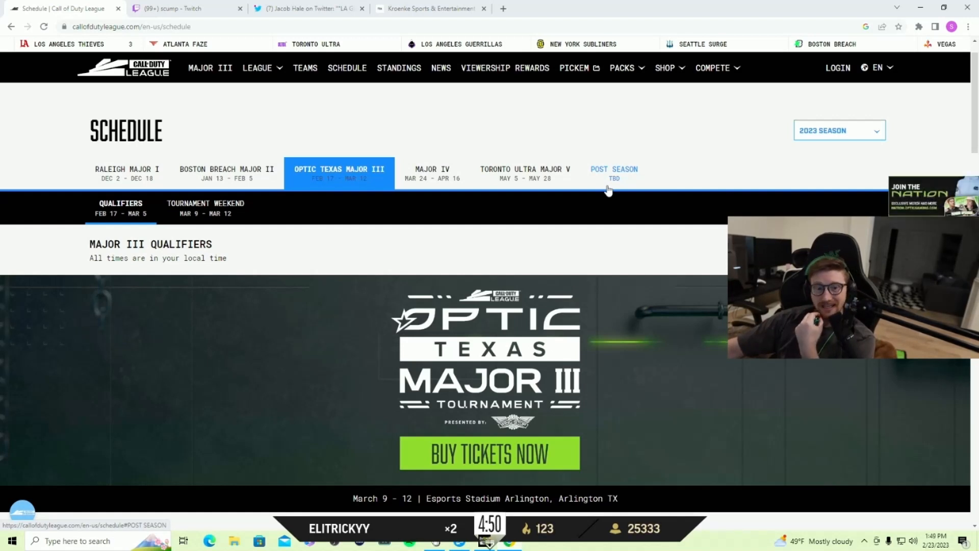
{"action": "mouse_move", "coordinate": [418, 138]}
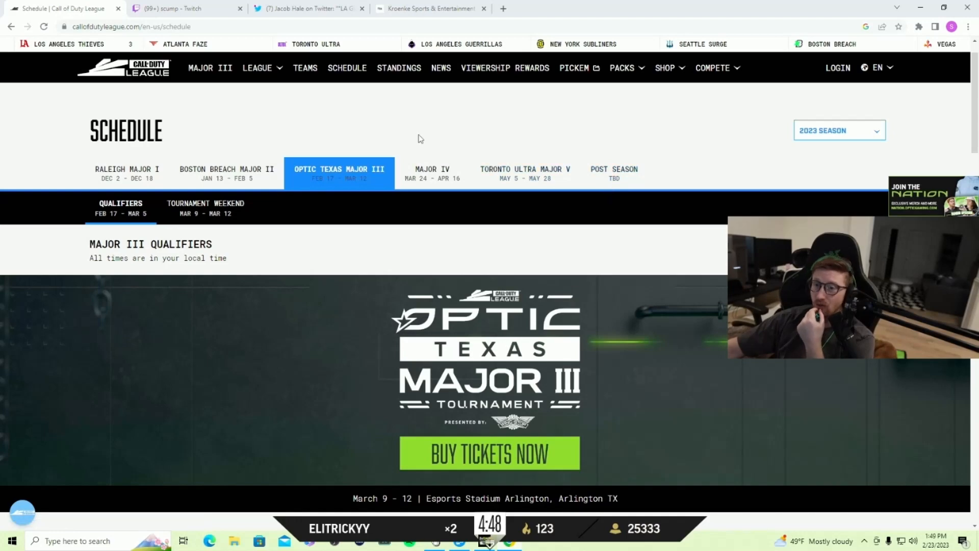
{"action": "scroll", "scroll_direction": "down", "scroll_amount": 3}
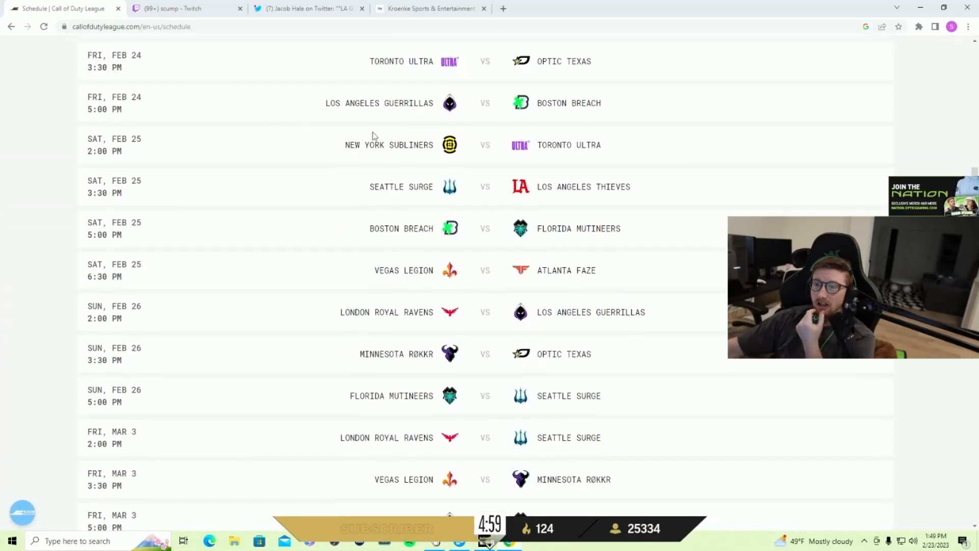